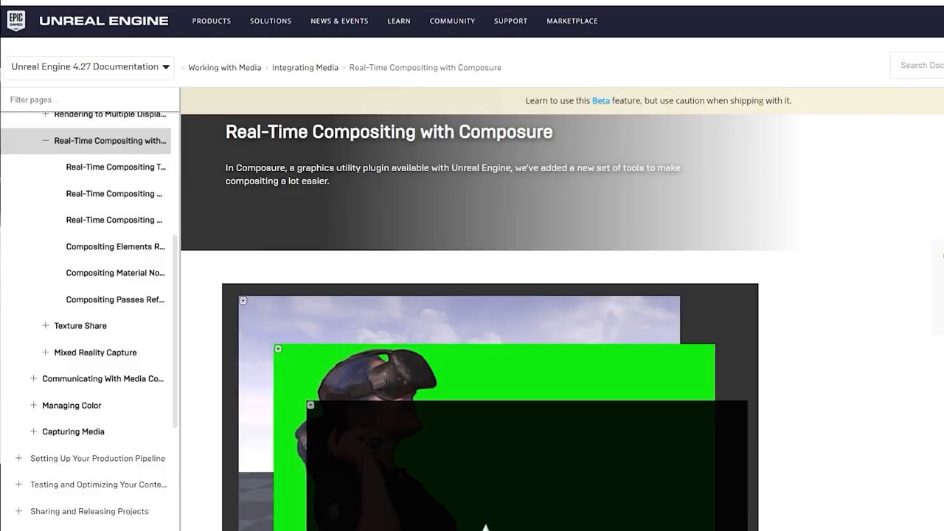
Open the DJ stage level with the Composure tab and the REGULAR0010_comp preview
{"action": "scroll", "scroll_direction": "down", "scroll_amount": 3}
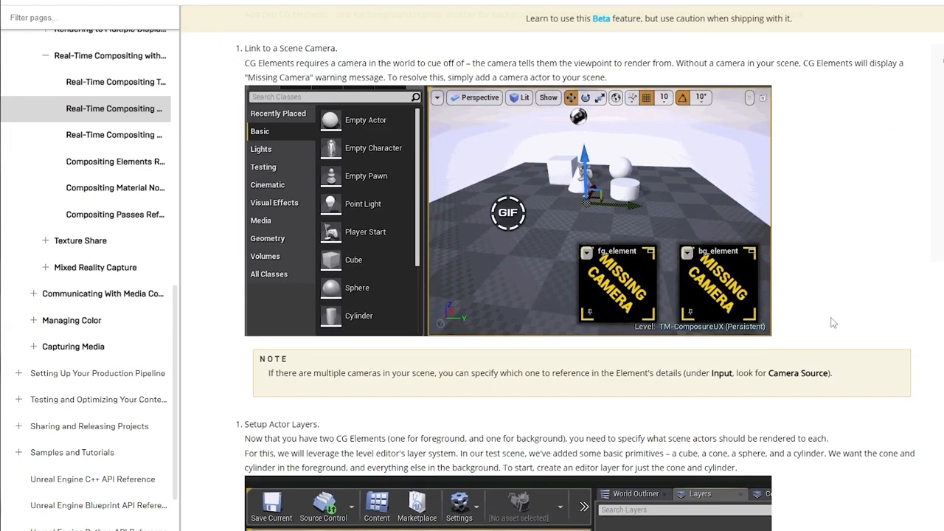
{"action": "scroll", "scroll_direction": "down", "scroll_amount": 3}
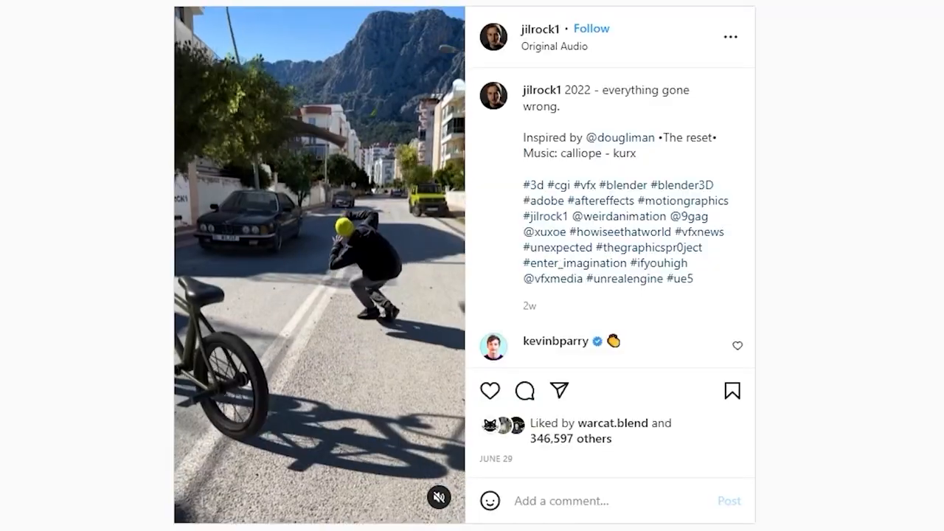
{"action": "scroll", "scroll_direction": "down", "scroll_amount": 3}
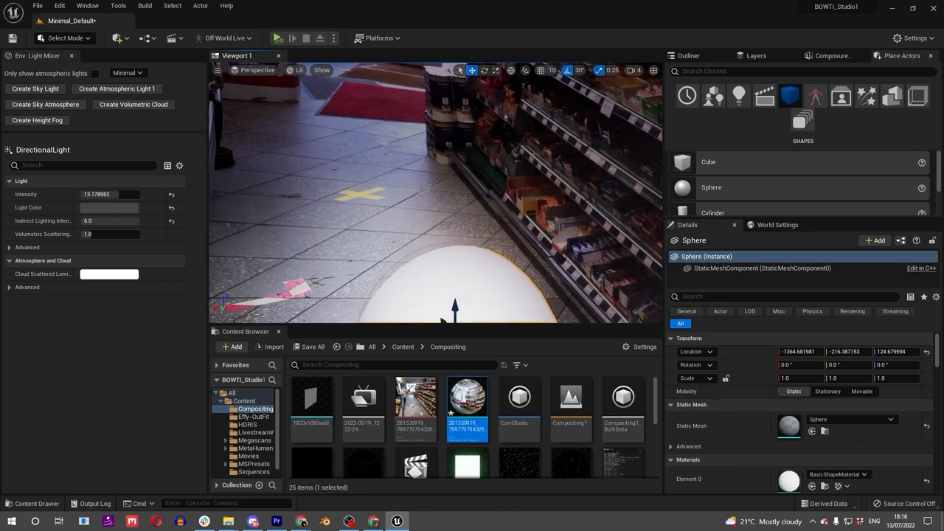
{"action": "left_click", "coordinate": [215, 69]}
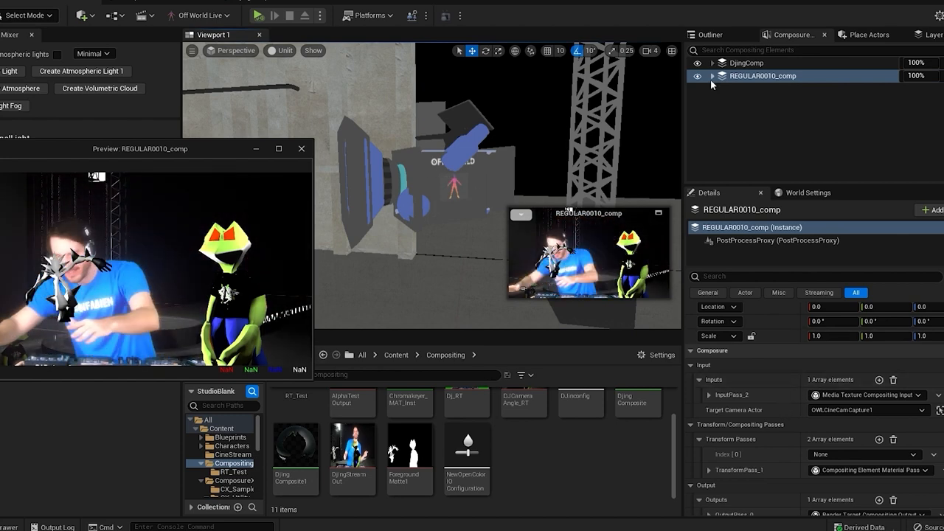
Review REGULAR0010_comp, its cg_element1 layer and the OWLCineCamCapture1 camera
{"action": "right_click", "coordinate": [764, 77]}
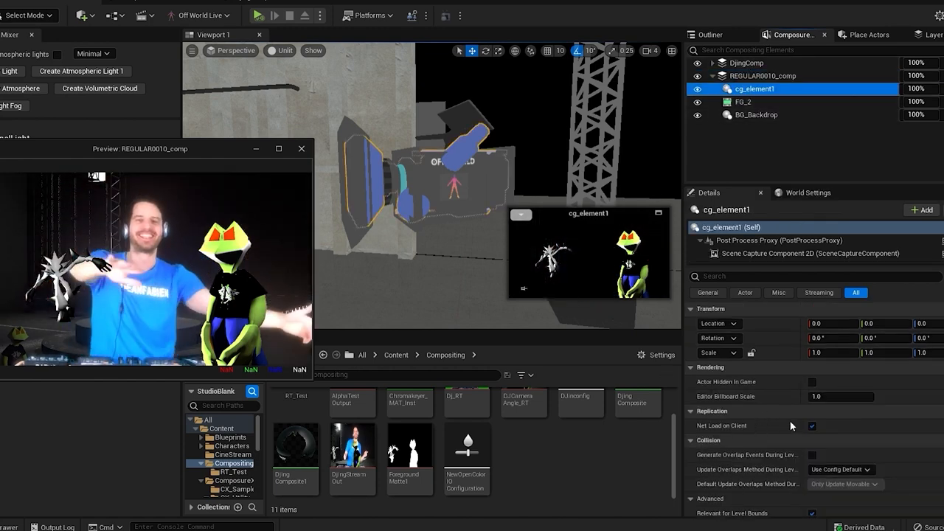
{"action": "mouse_move", "coordinate": [749, 333]}
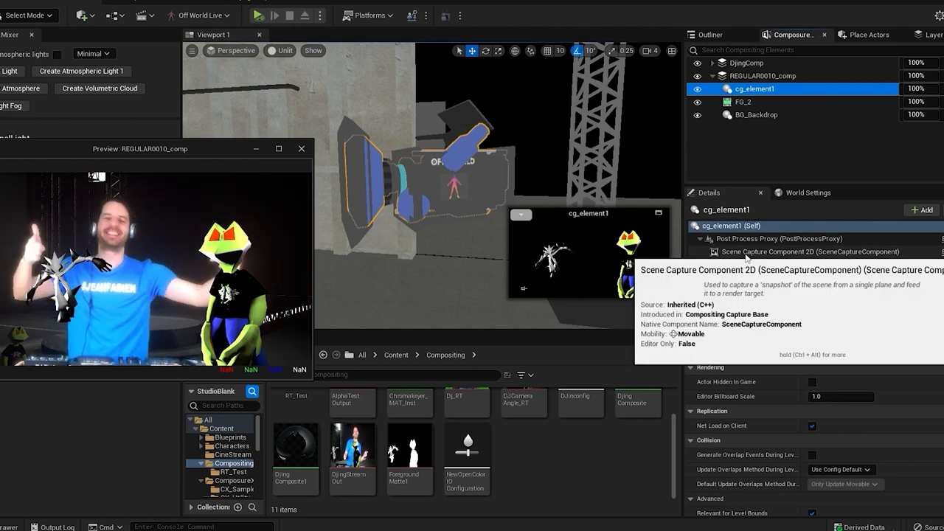
{"action": "left_click", "coordinate": [808, 251]}
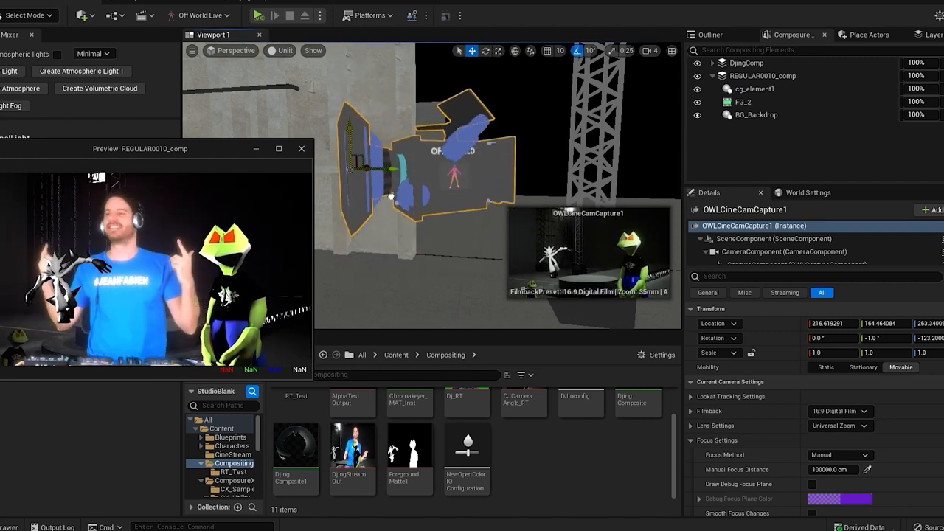
{"action": "left_click", "coordinate": [749, 88]}
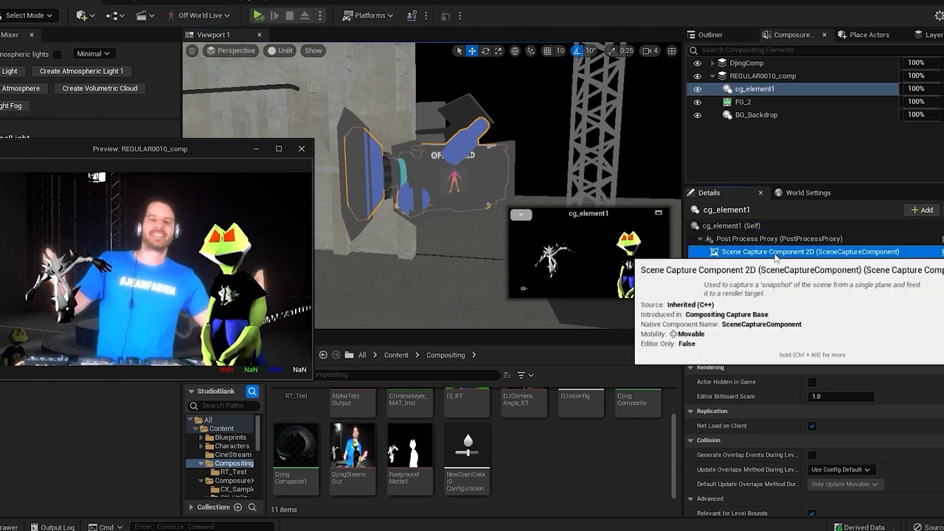
{"action": "left_click", "coordinate": [764, 75]}
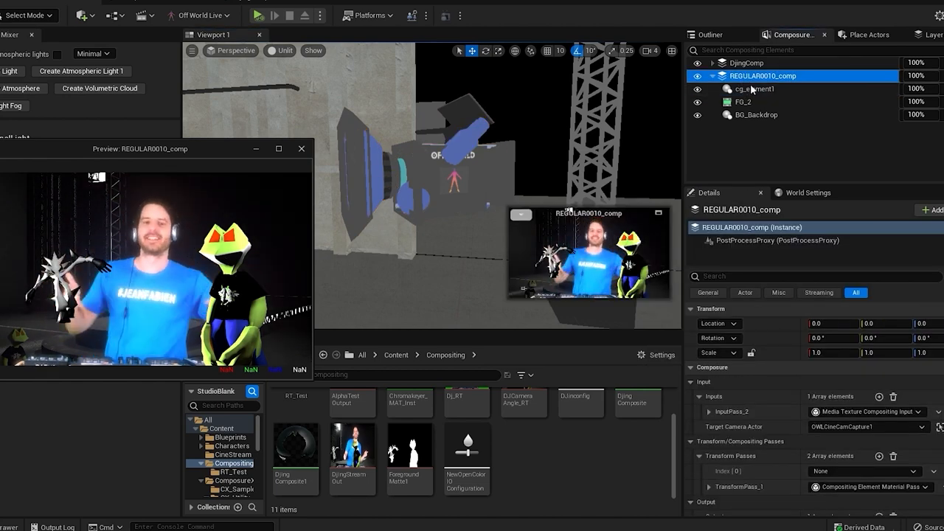
{"action": "left_click", "coordinate": [755, 88]}
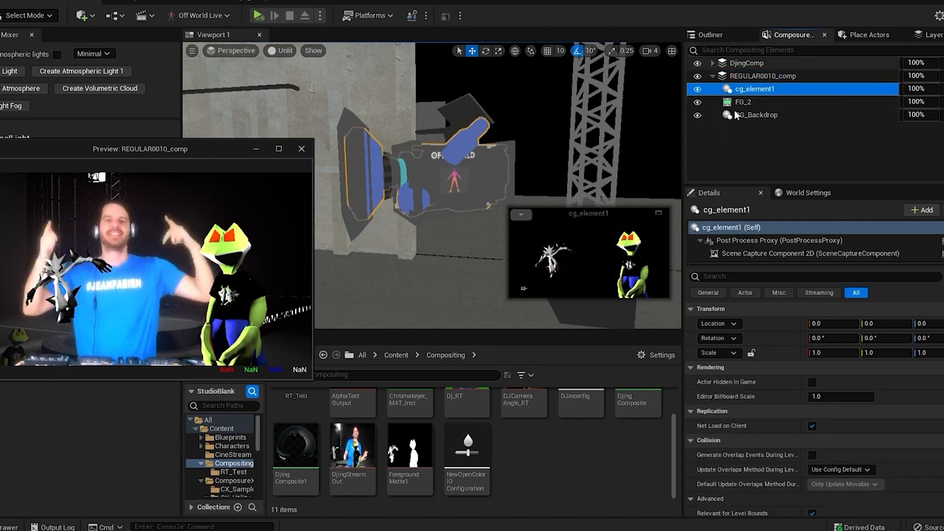
Inspect the FG_2 foreground layer and expand DjingComp to show its layers
{"action": "left_click", "coordinate": [744, 102]}
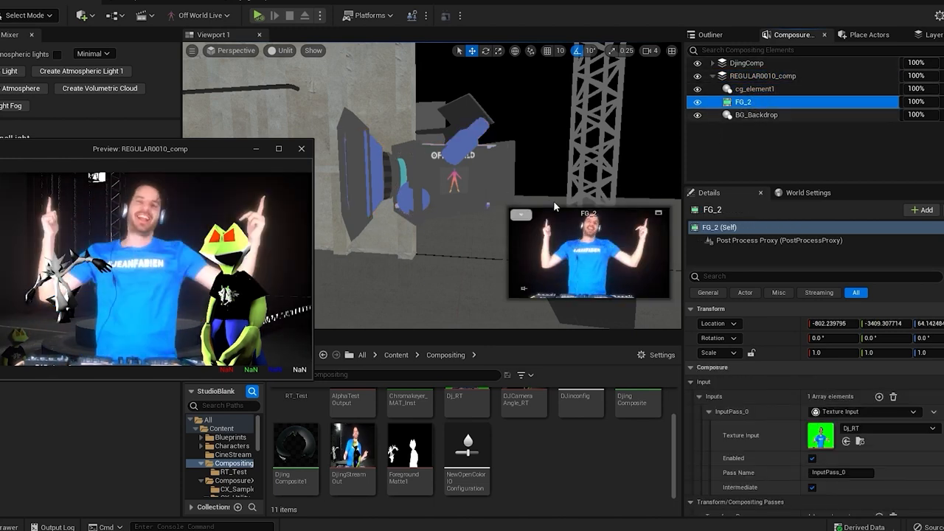
{"action": "left_click", "coordinate": [756, 115]}
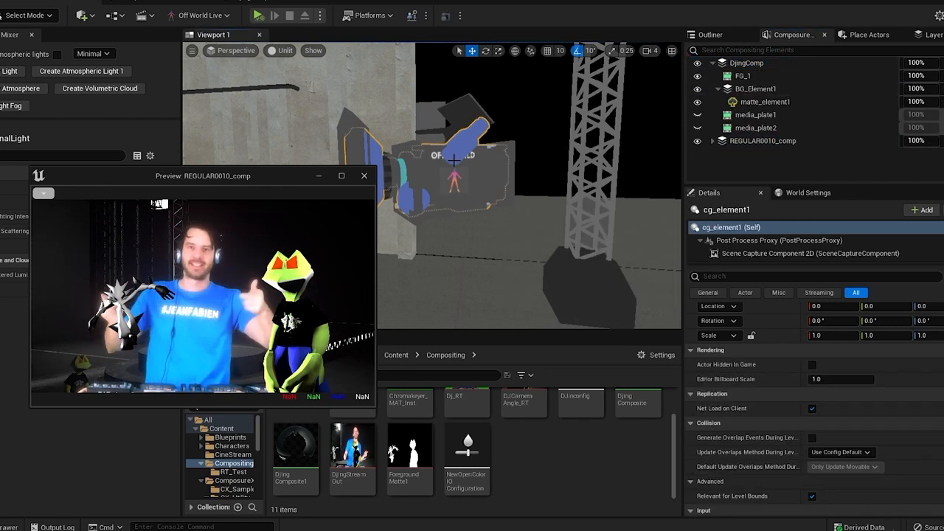
Inspect DjingComp's settings and its BG_Element1, matte_element1 and FG_1 layers
{"action": "left_click", "coordinate": [746, 62]}
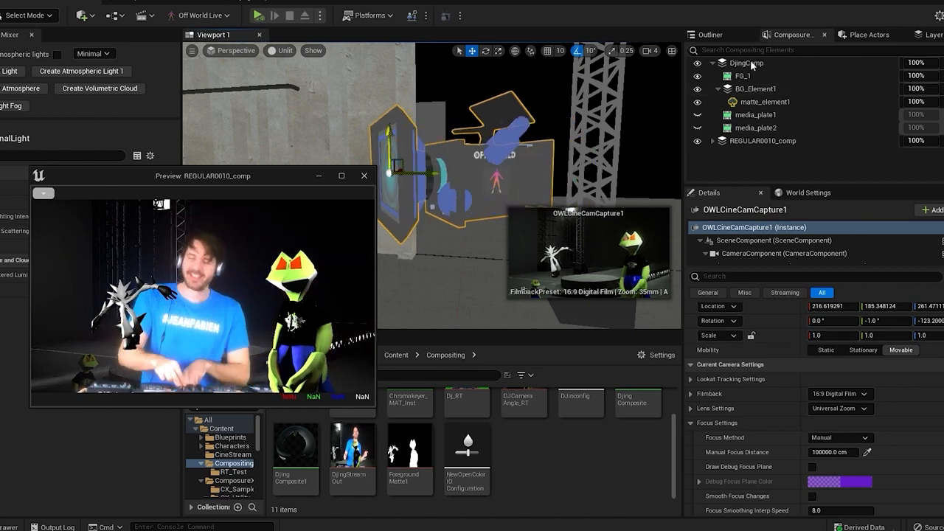
{"action": "left_click", "coordinate": [747, 62]}
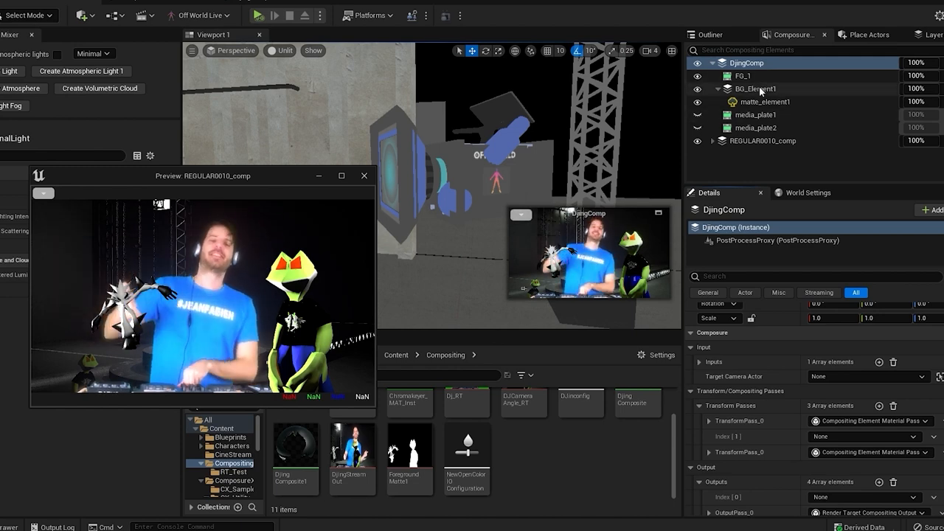
{"action": "left_click", "coordinate": [756, 88]}
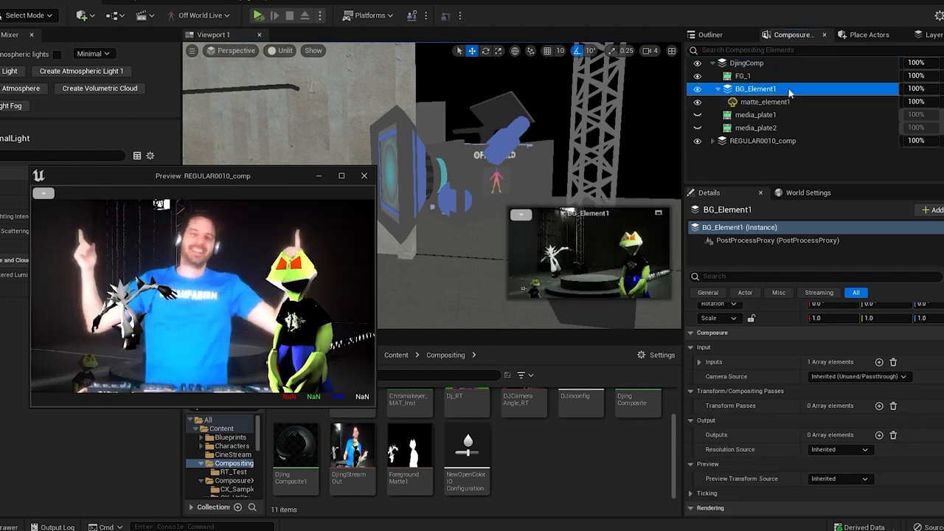
{"action": "left_click", "coordinate": [764, 101]}
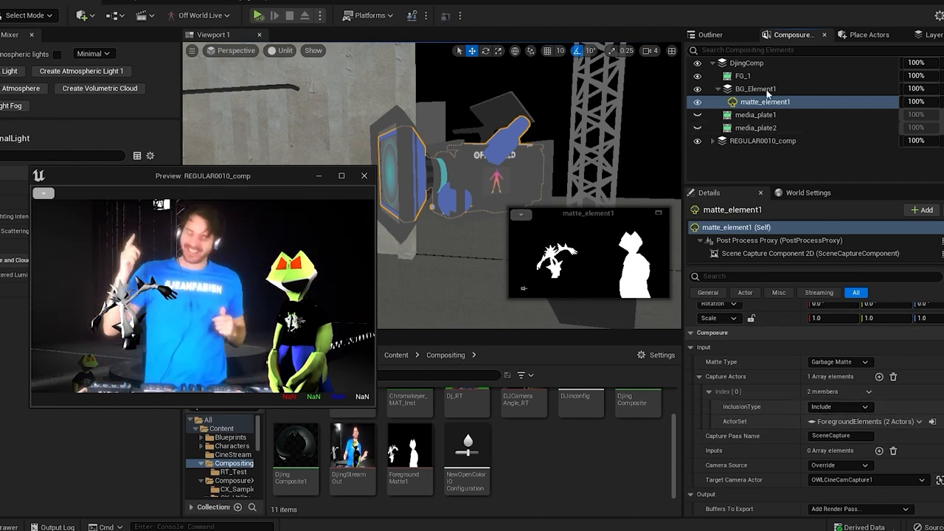
{"action": "left_click", "coordinate": [750, 75]}
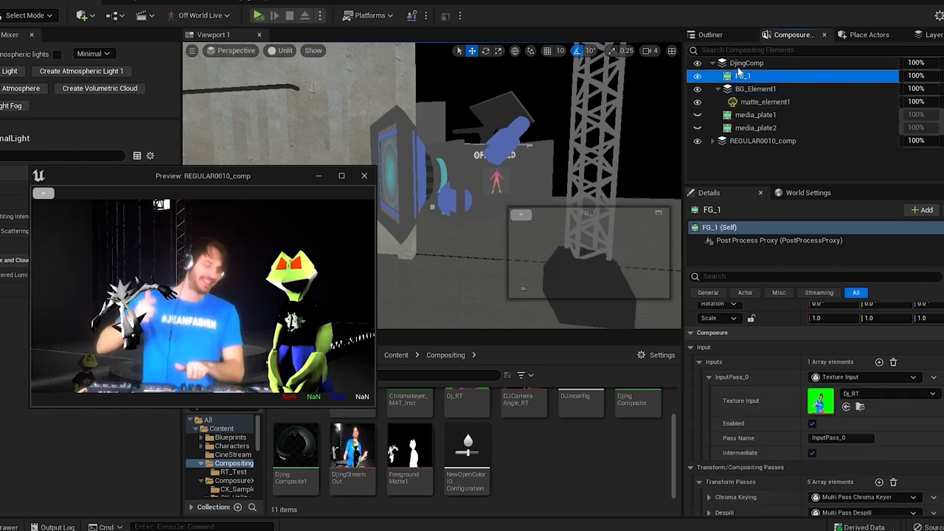
Open the DjingComposite material graph and close the REGULAR0010_comp preview
{"action": "left_click", "coordinate": [746, 62]}
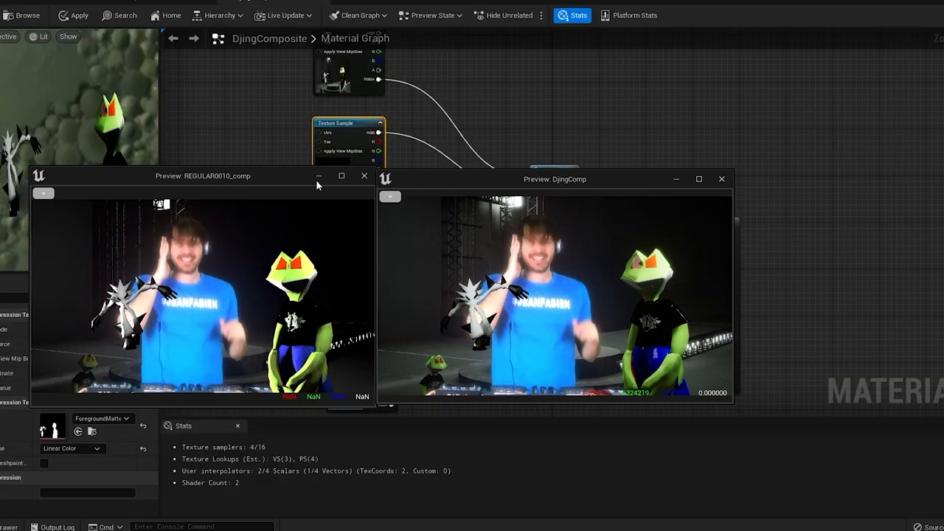
{"action": "left_click", "coordinate": [363, 176]}
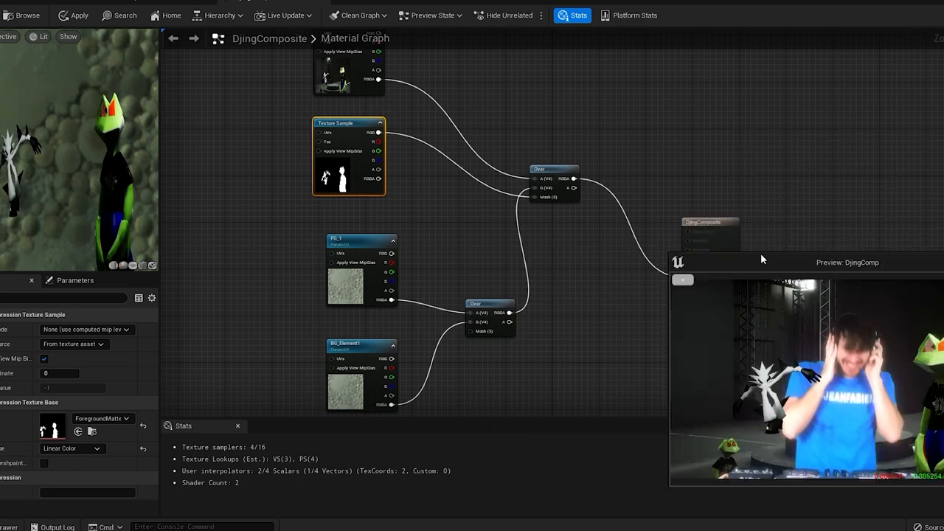